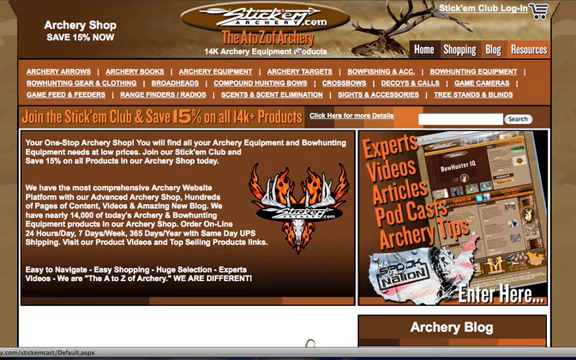
# - Scroll down the Archery Tips & Articles page to the Archery Calculators entry
pyautogui.scroll(-3)
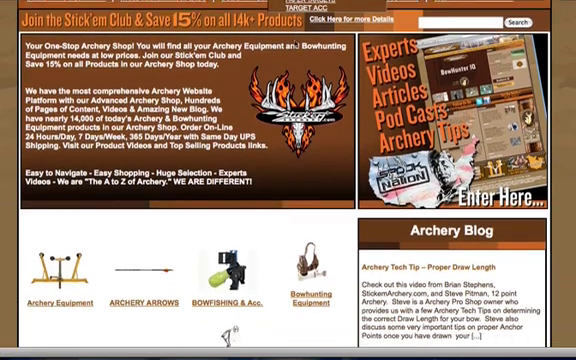
pyautogui.scroll(-3)
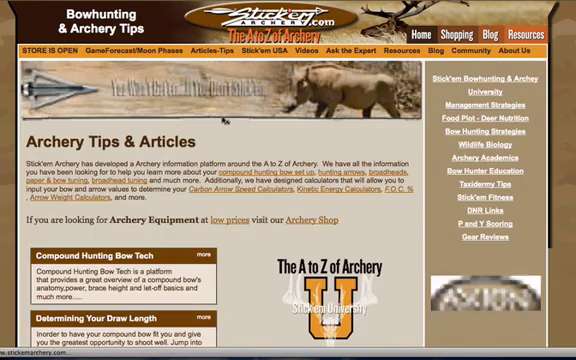
pyautogui.scroll(-3)
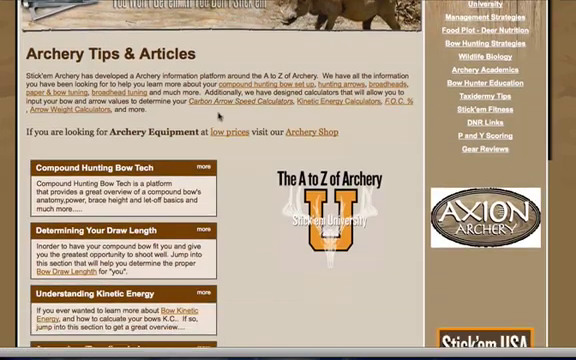
pyautogui.scroll(-3)
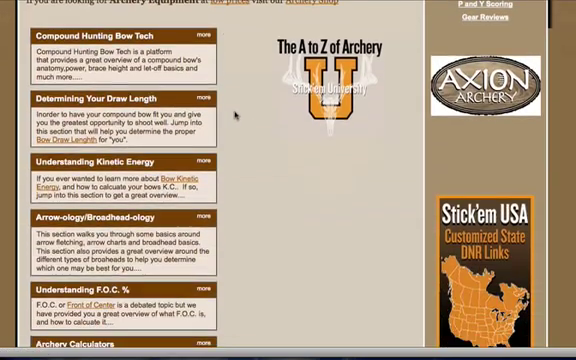
pyautogui.scroll(-3)
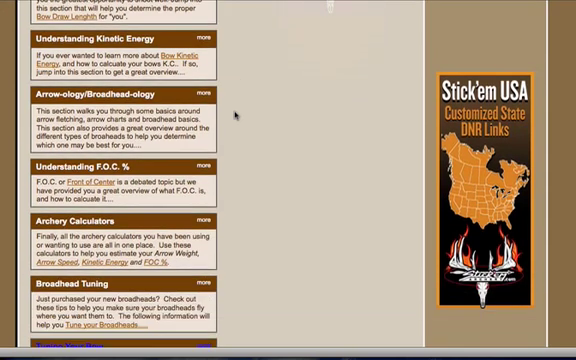
pyautogui.scroll(-3)
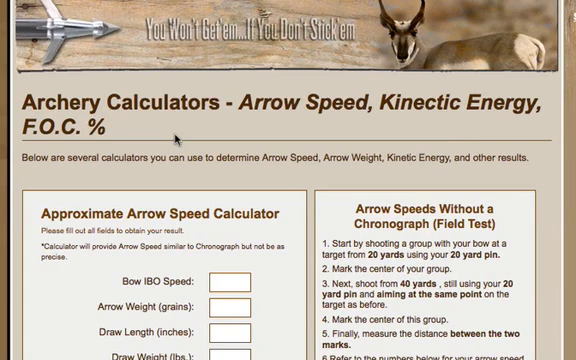
pyautogui.moveTo(150, 132)
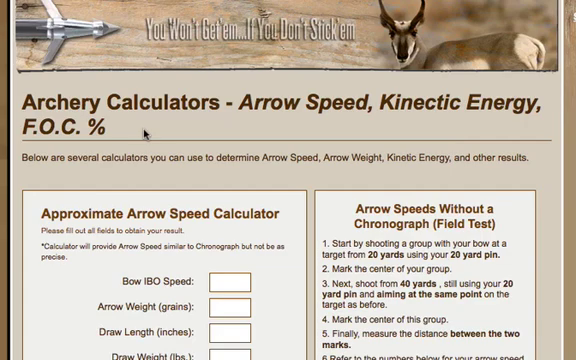
# - Review the Arrow Speed Calculator, selecting its heading text
pyautogui.scroll(-3)
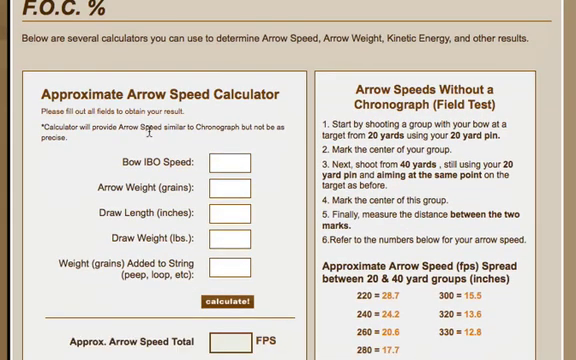
pyautogui.tripleClick(144, 84)
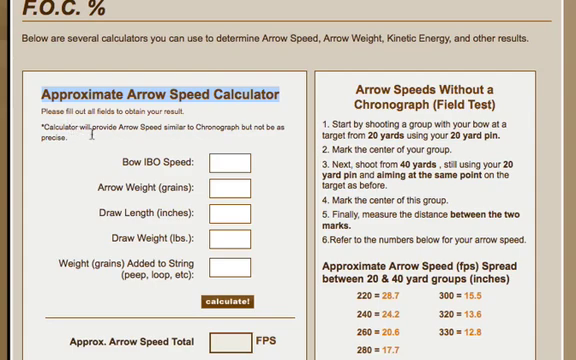
pyautogui.scroll(-3)
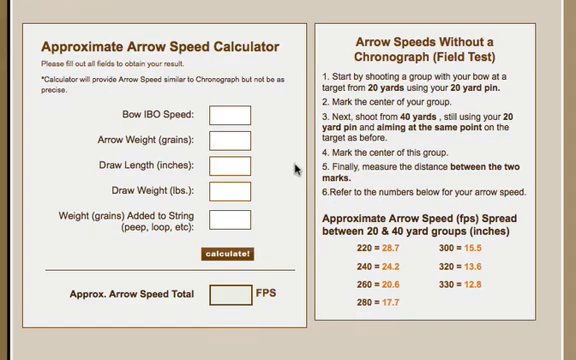
# - Scroll past the FOC chart and calculator down to the Arrow Weight calculator
pyautogui.scroll(-3)
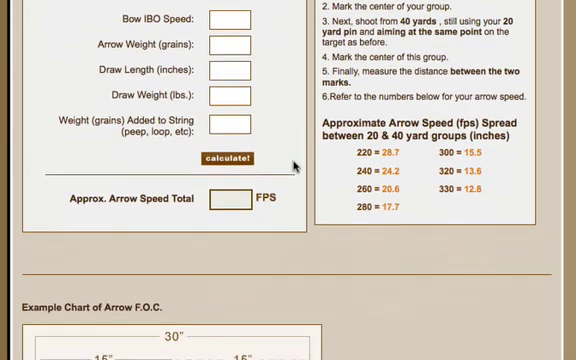
pyautogui.scroll(-3)
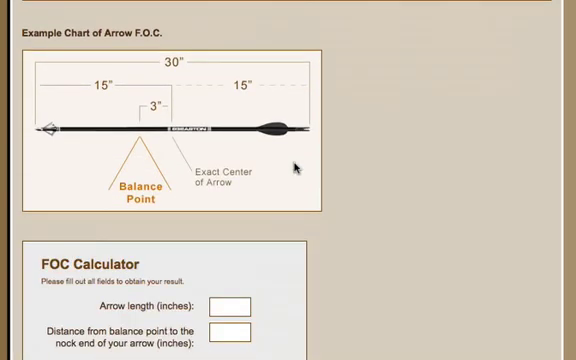
pyautogui.scroll(-3)
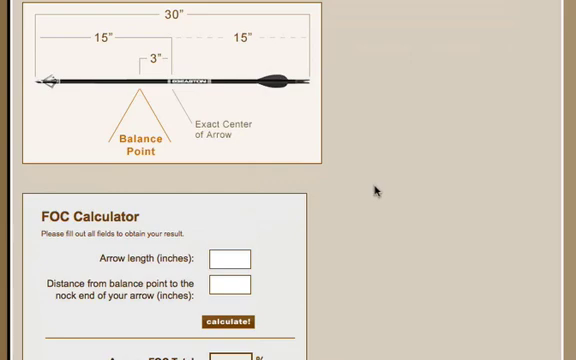
pyautogui.scroll(-3)
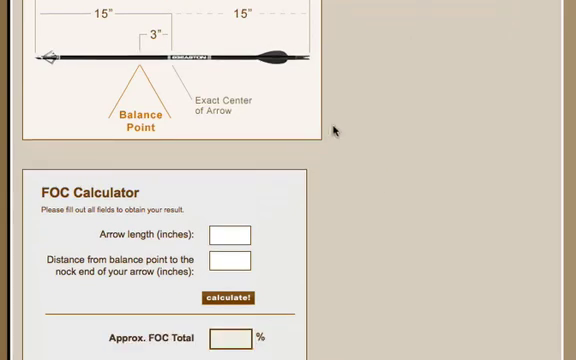
pyautogui.scroll(-3)
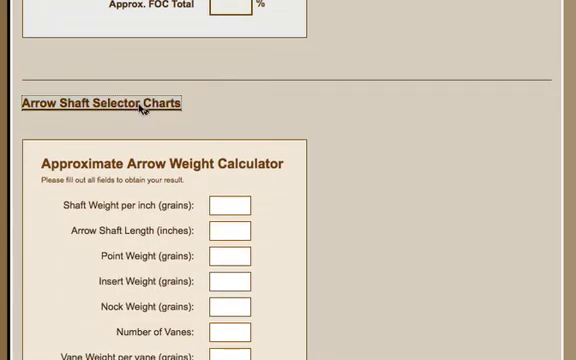
pyautogui.click(104, 104)
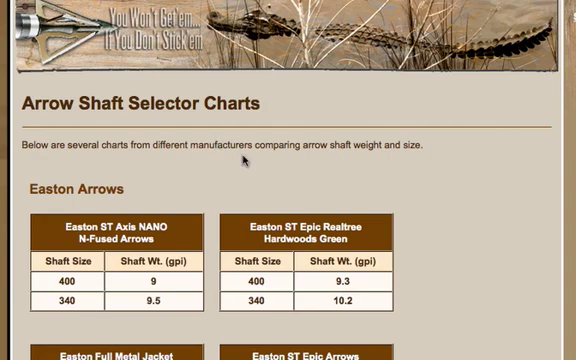
pyautogui.moveTo(258, 168)
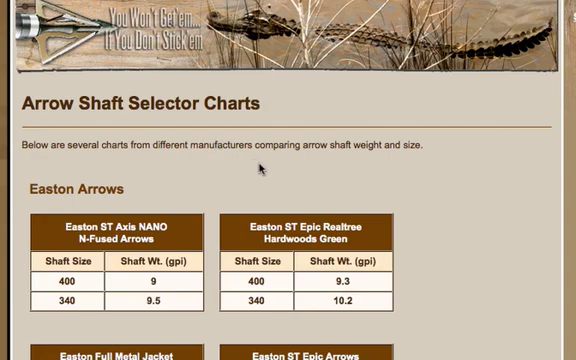
pyautogui.moveTo(410, 180)
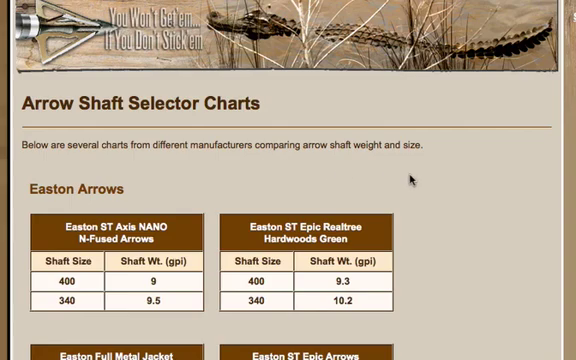
pyautogui.scroll(-3)
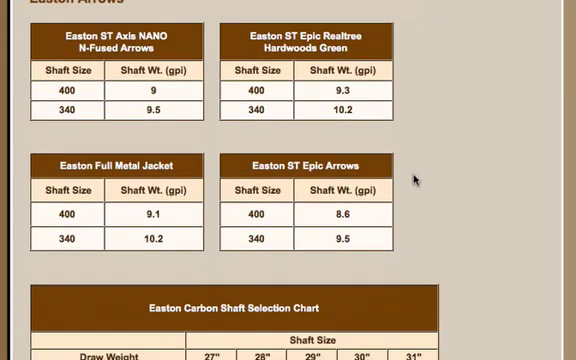
pyautogui.scroll(-3)
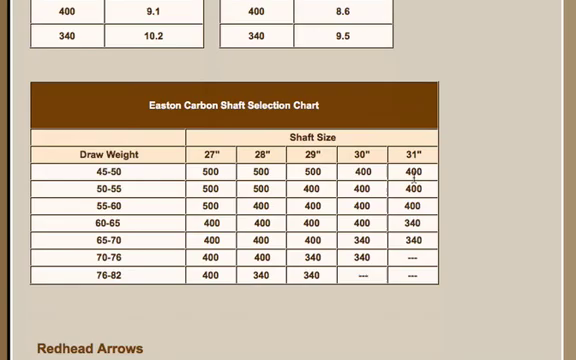
pyautogui.scroll(-3)
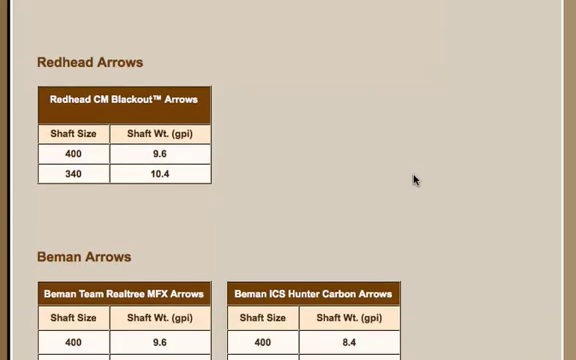
pyautogui.scroll(-3)
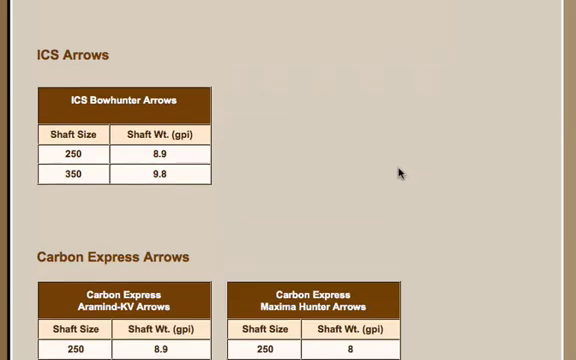
pyautogui.scroll(-3)
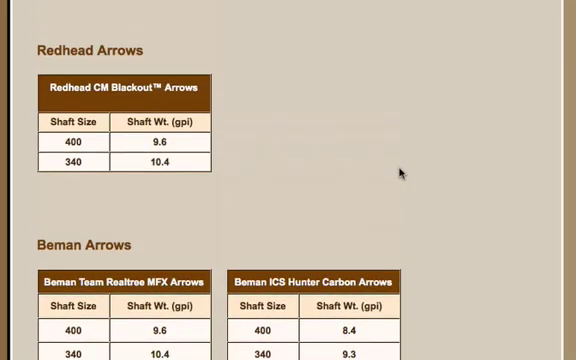
pyautogui.scroll(3)
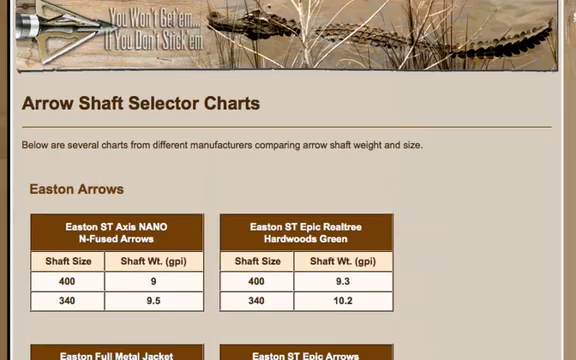
# - Scroll through the calculators page back to the empty Arrow Speed Calculator
pyautogui.scroll(-3)
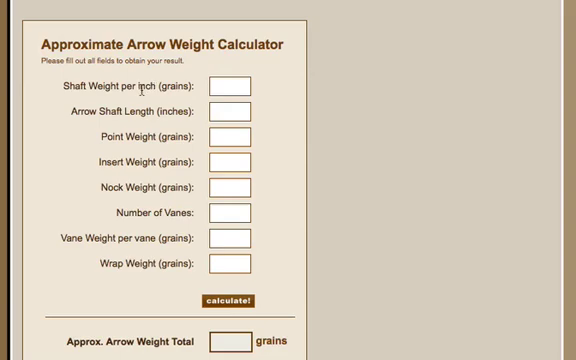
pyautogui.moveTo(122, 96)
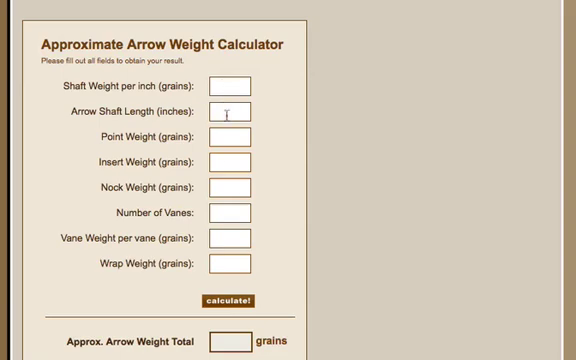
pyautogui.scroll(-3)
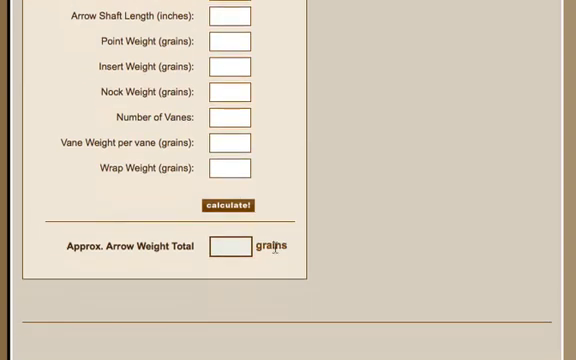
pyautogui.moveTo(150, 256)
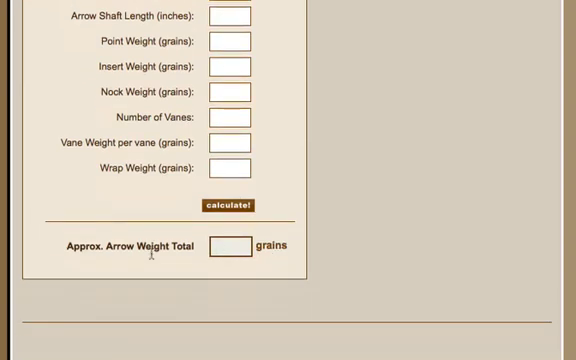
pyautogui.scroll(-3)
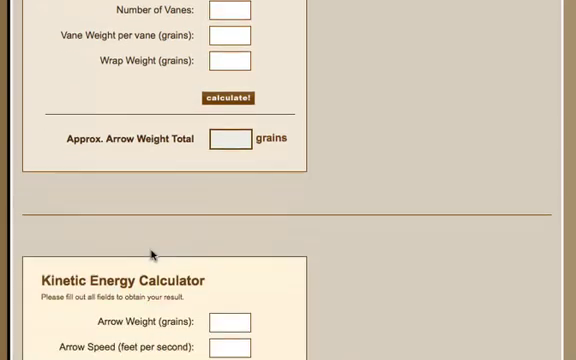
pyautogui.scroll(-3)
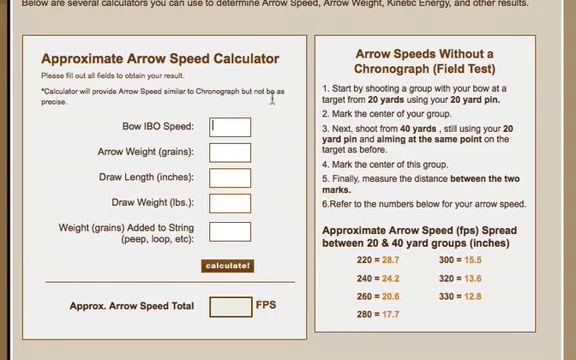
# - Enter IBO 326, 365 grains, 29-inch draw and 7 grains on string to compute ~308.67 FPS
pyautogui.write('326')
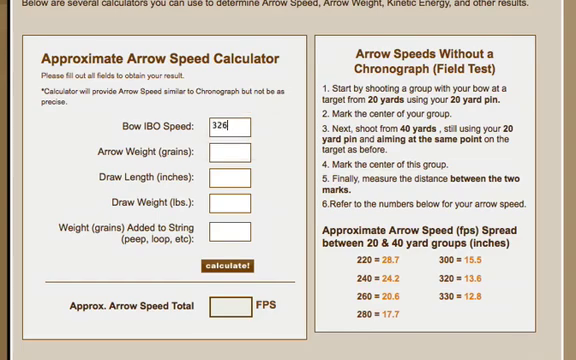
pyautogui.click(224, 152)
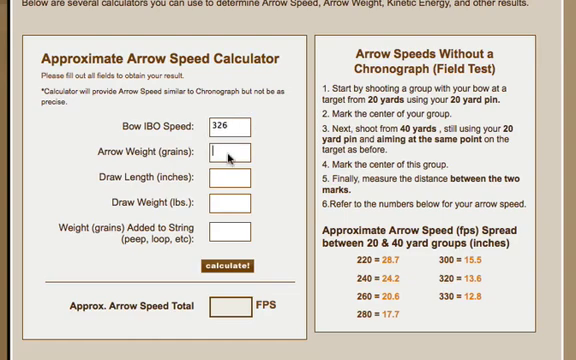
pyautogui.write('365')
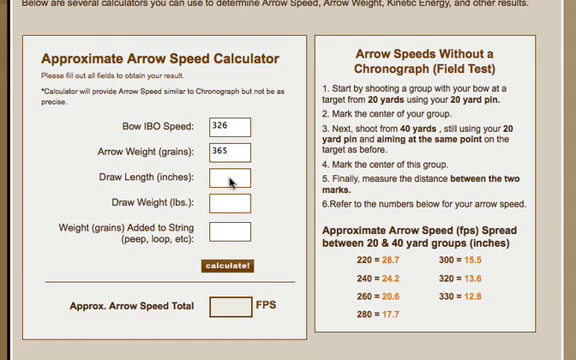
pyautogui.write('29')
pyautogui.write('70')
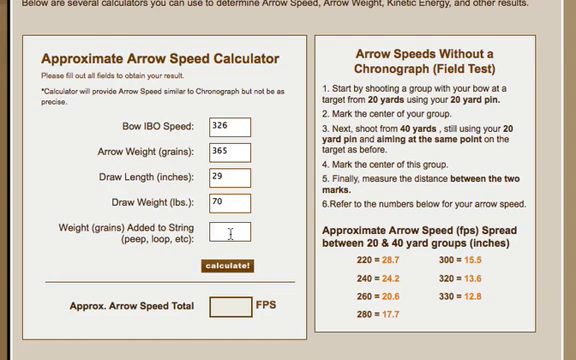
pyautogui.write('7')
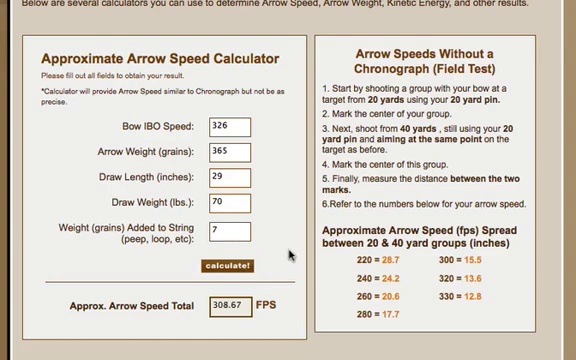
pyautogui.scroll(-3)
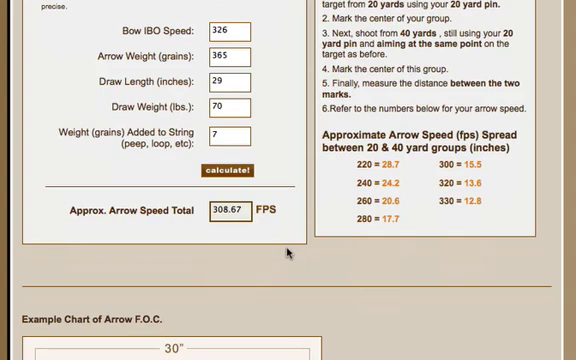
pyautogui.scroll(-3)
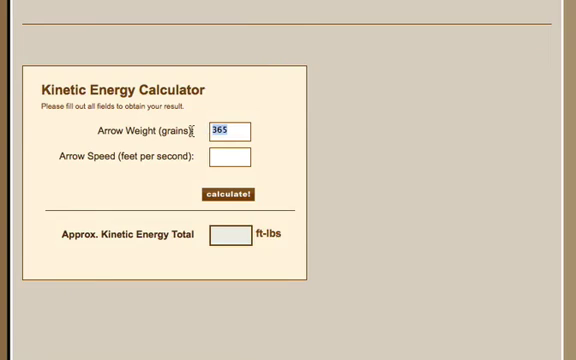
# - Enter the arrow speed and calculate kinetic energy for the 365-grain arrow at 308 fps
pyautogui.click(232, 156)
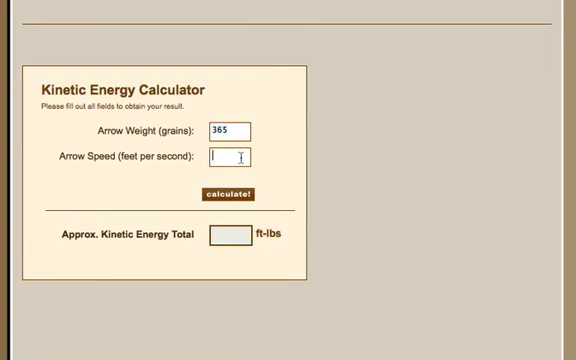
pyautogui.write('308')
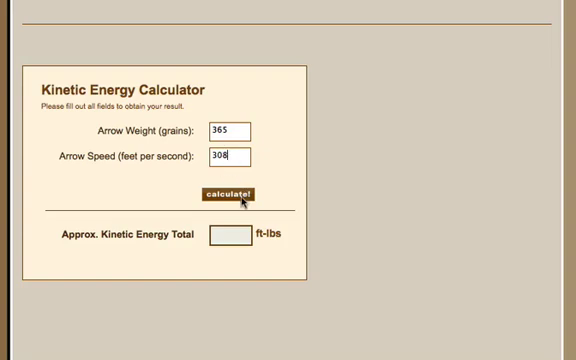
pyautogui.click(228, 192)
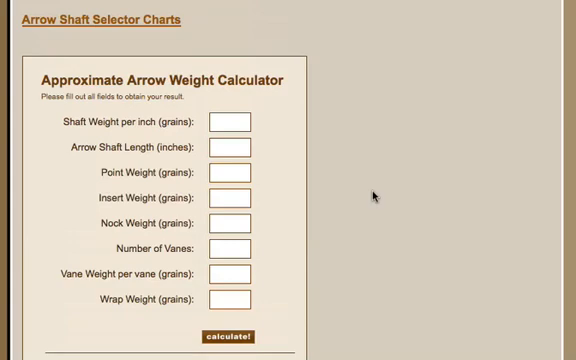
pyautogui.scroll(3)
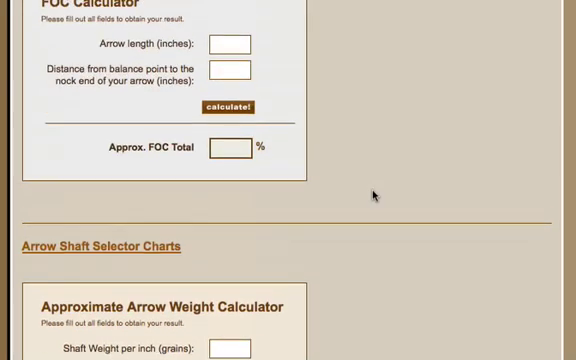
pyautogui.scroll(3)
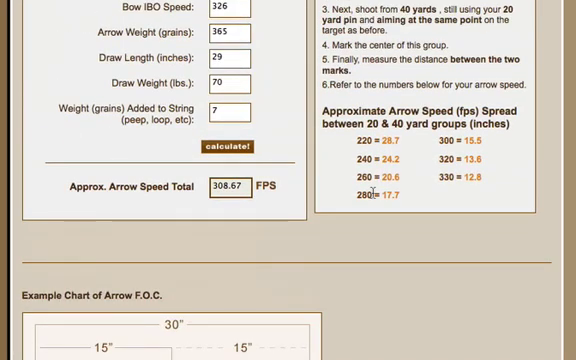
pyautogui.scroll(3)
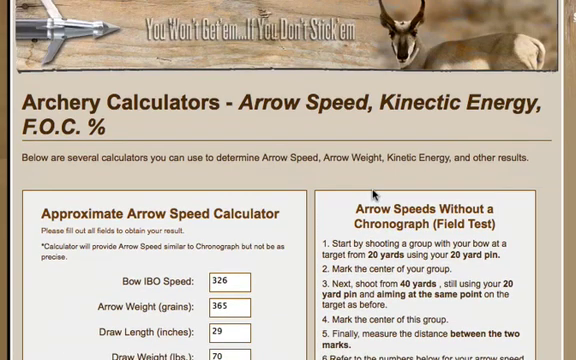